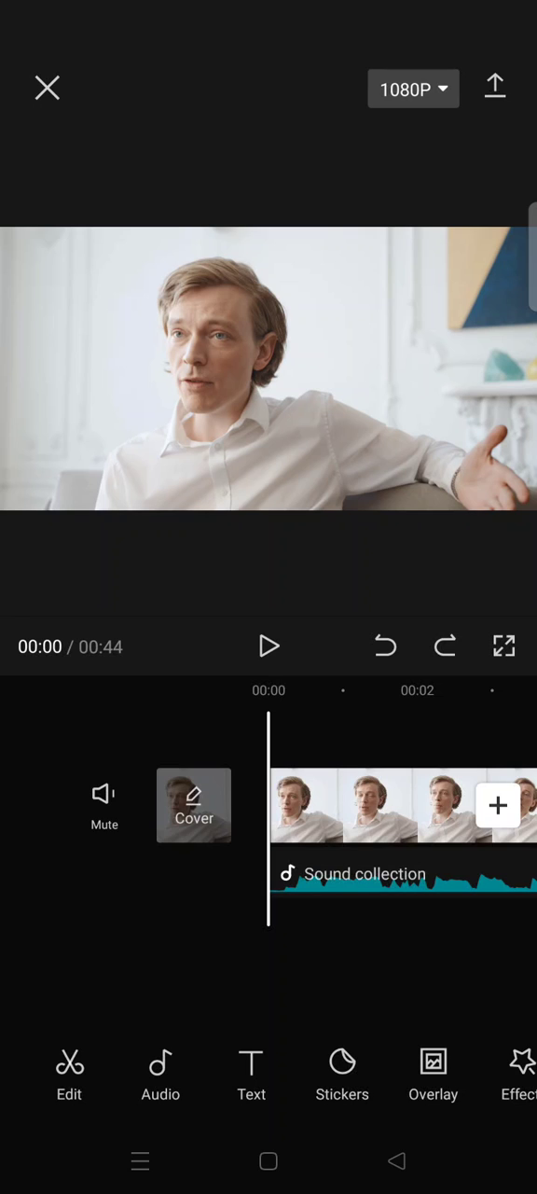
Select the Happening Again music clip in the timeline to show its audio tools
left_click(161, 1072)
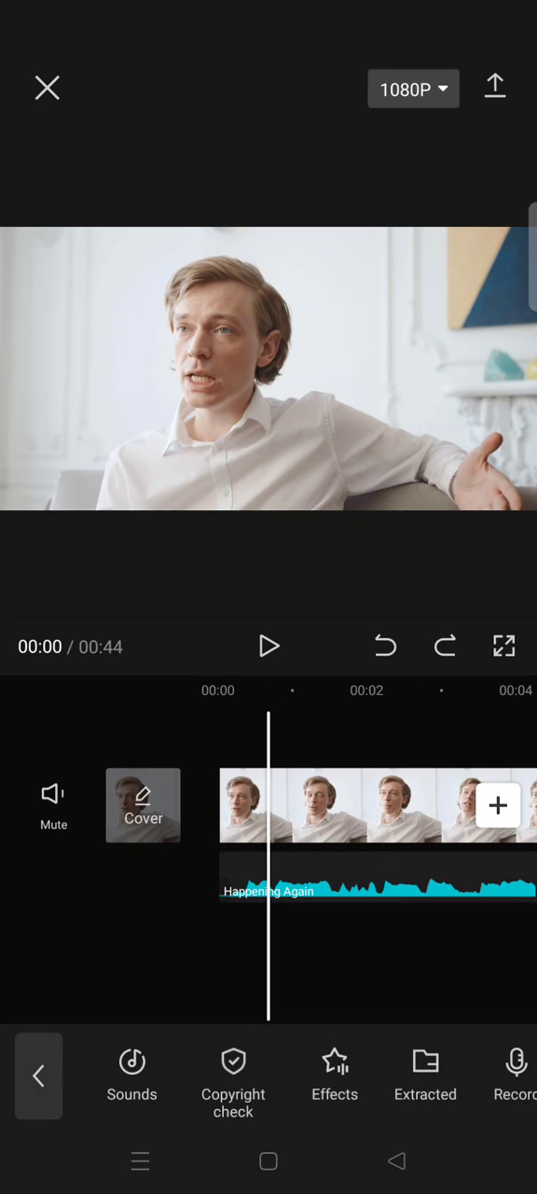
left_click(373, 891)
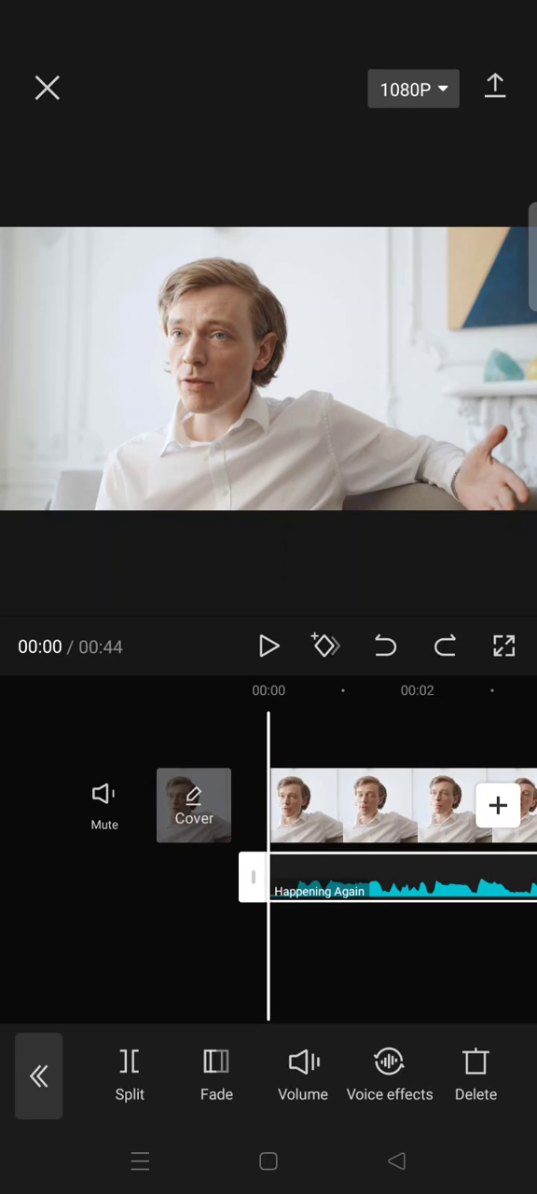
left_click(401, 877)
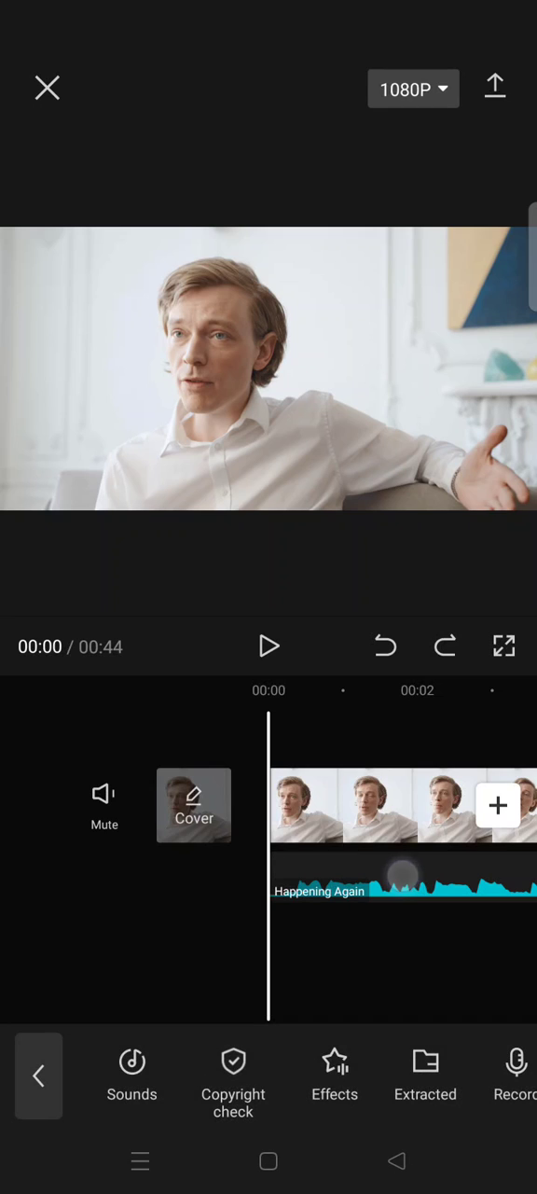
left_click(401, 876)
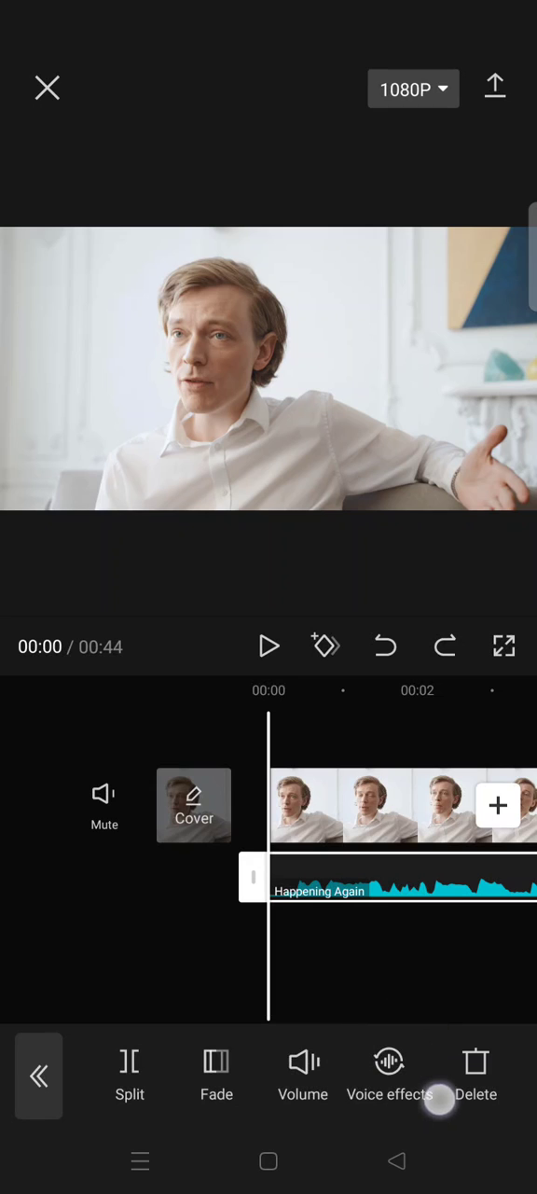
Browse voice effects between Synth and Retro, landing on Retro with Megaphone previewed
left_click(389, 1072)
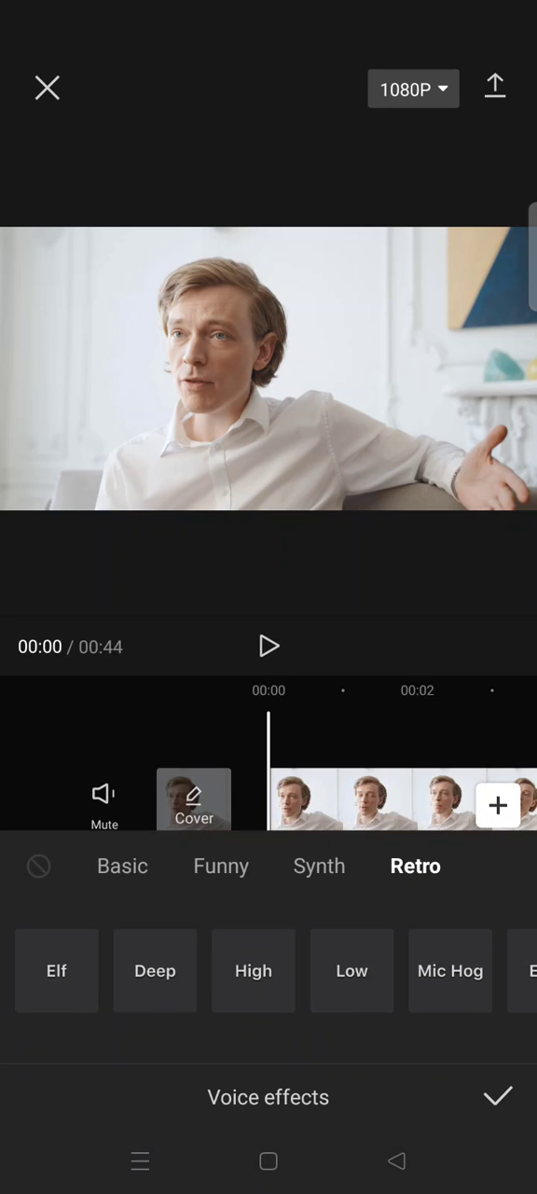
left_click(319, 866)
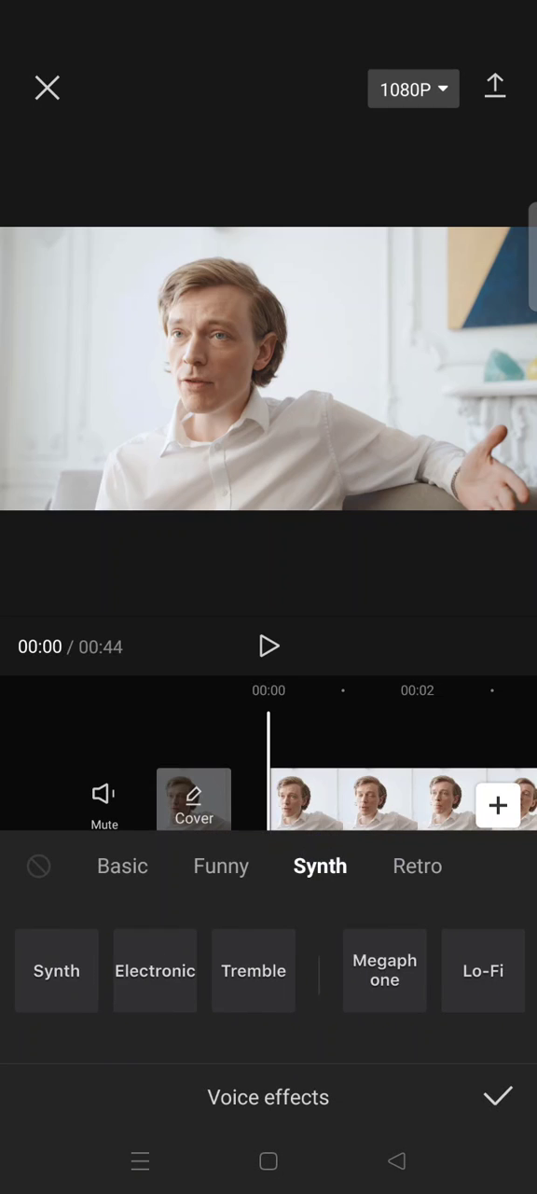
left_click(418, 866)
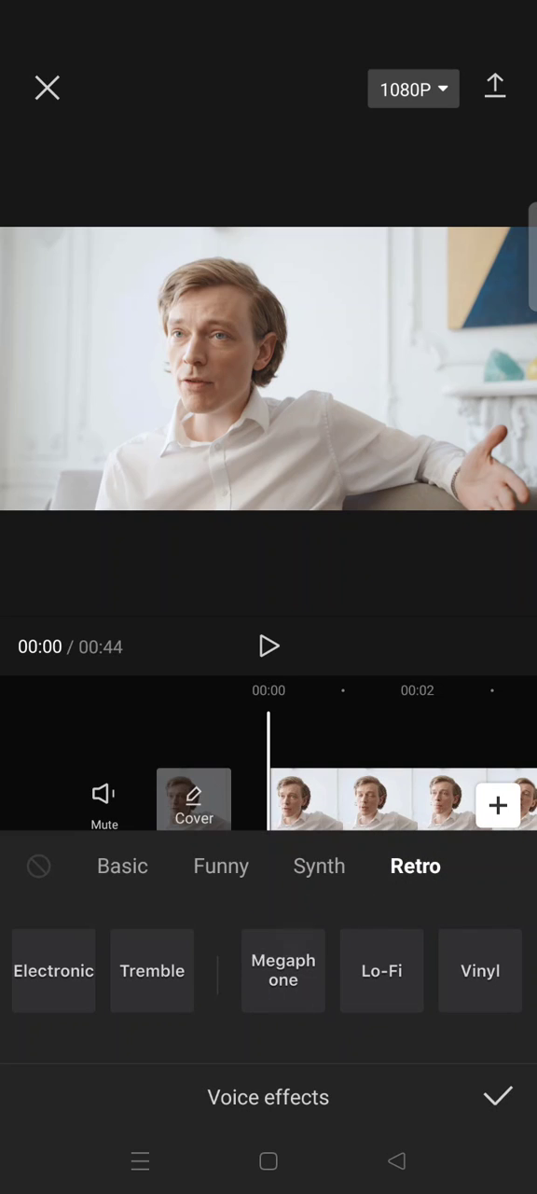
left_click(319, 866)
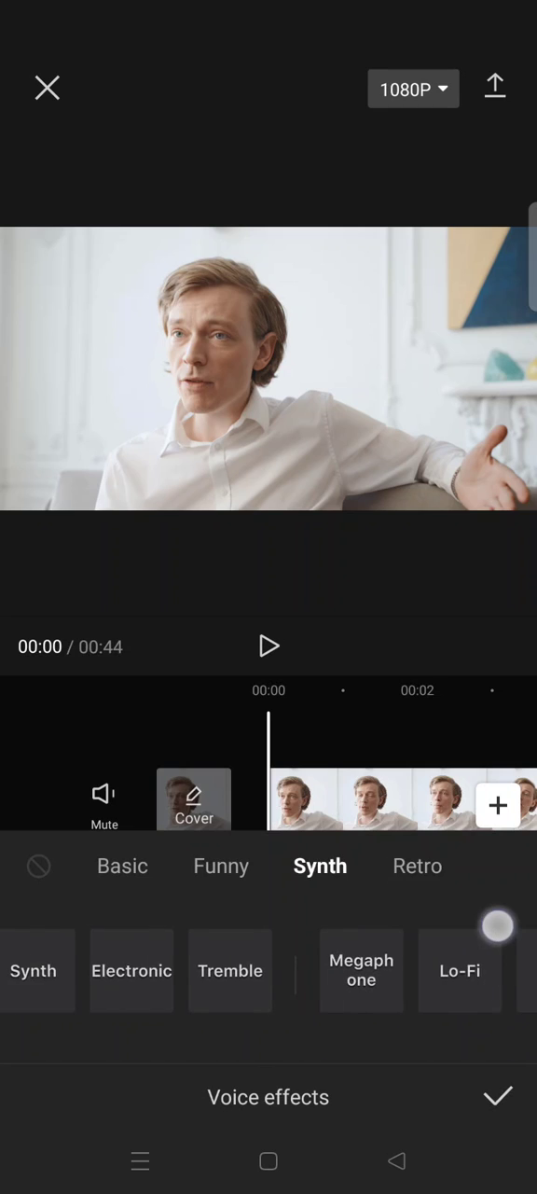
left_click(418, 866)
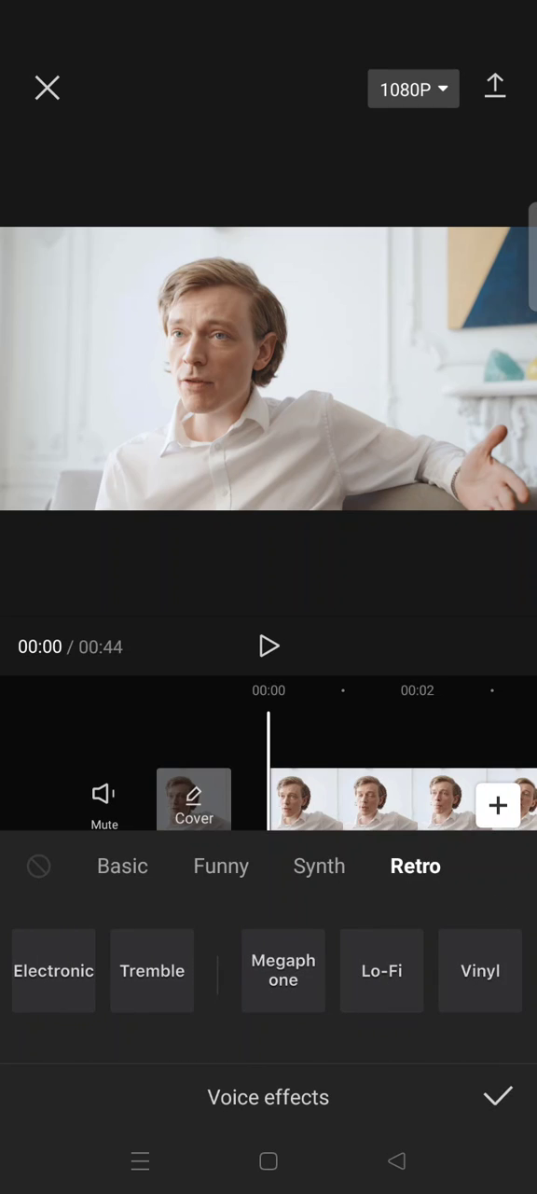
left_click(283, 970)
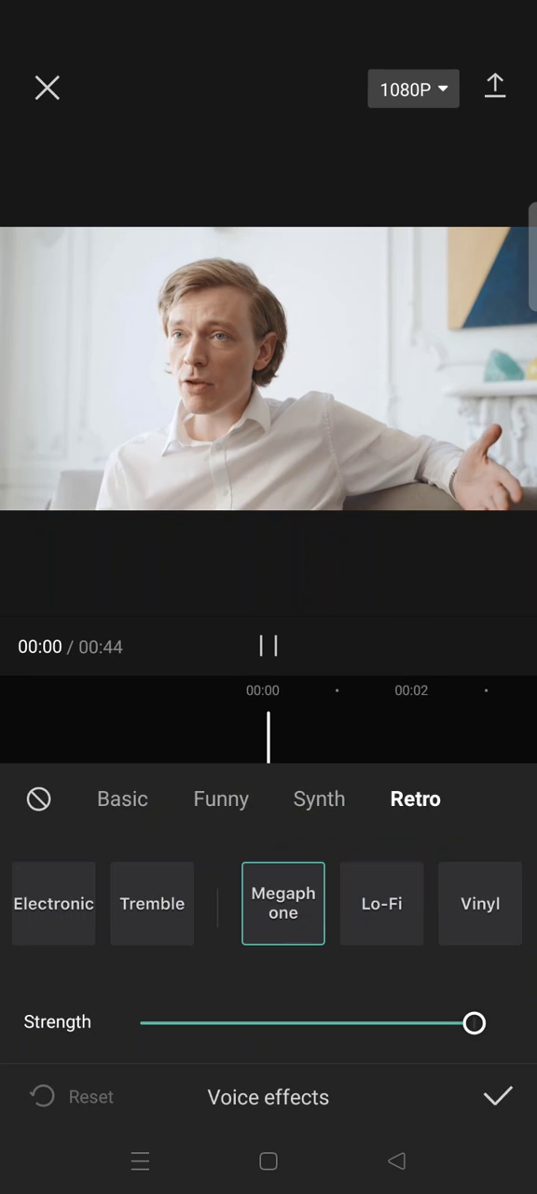
Preview Vinyl, then settle on the Lo-Fi effect at maximum strength
left_click(381, 903)
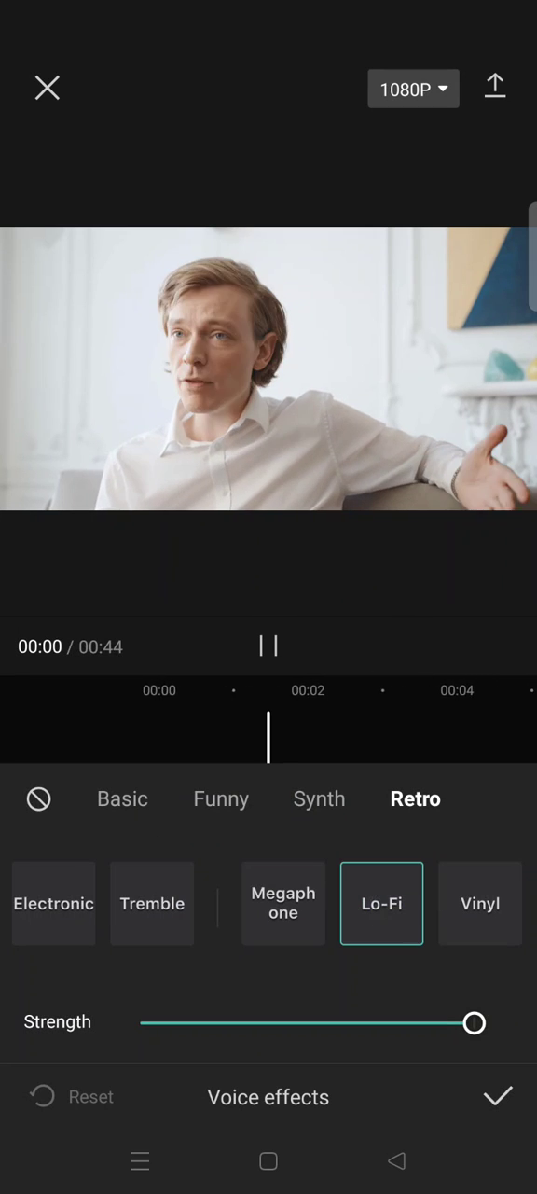
left_click(482, 835)
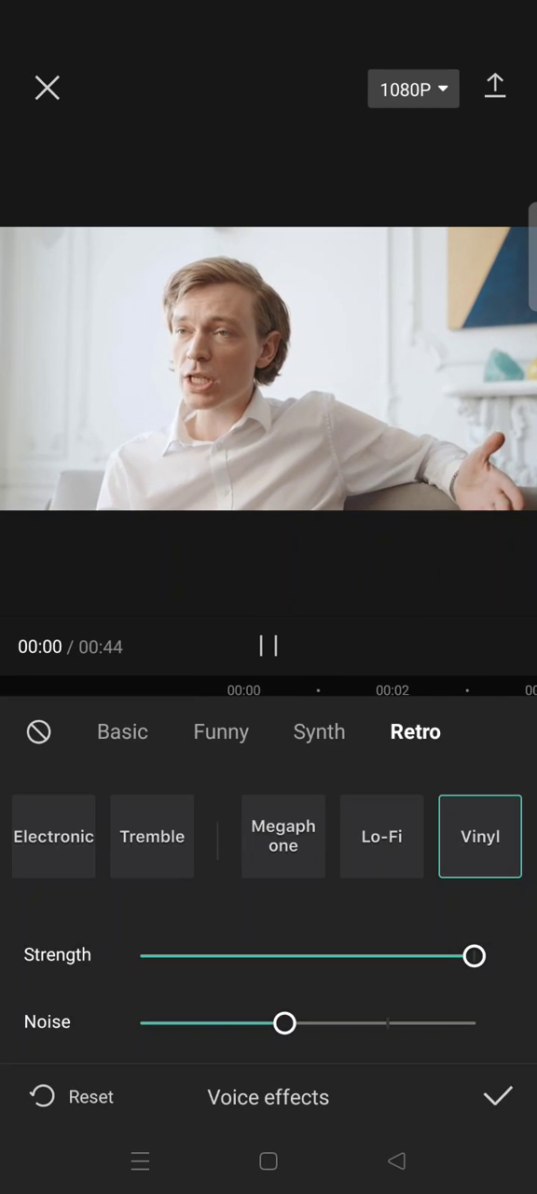
left_click(380, 836)
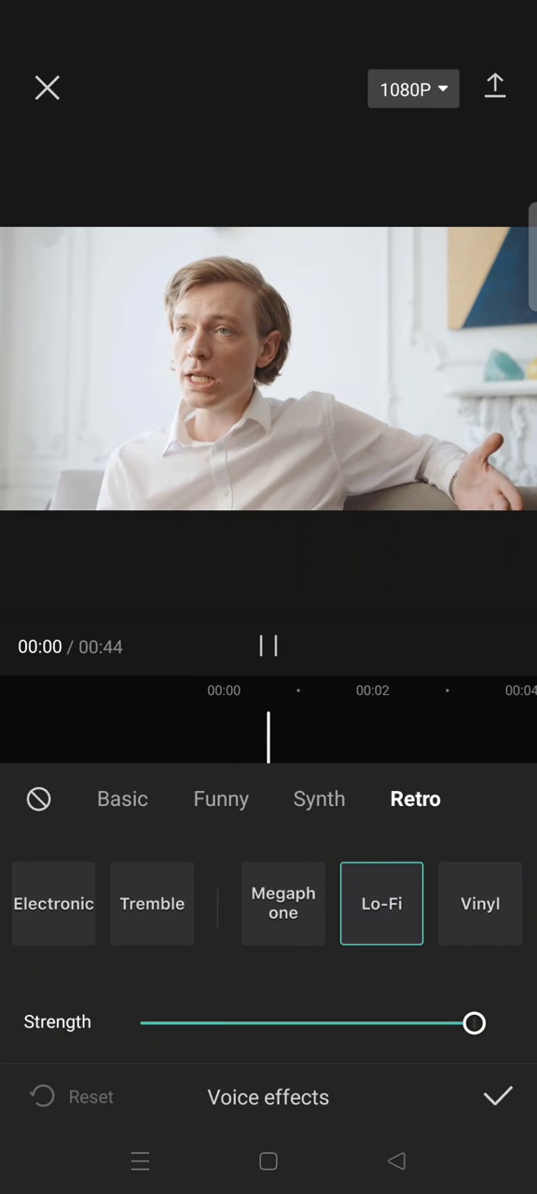